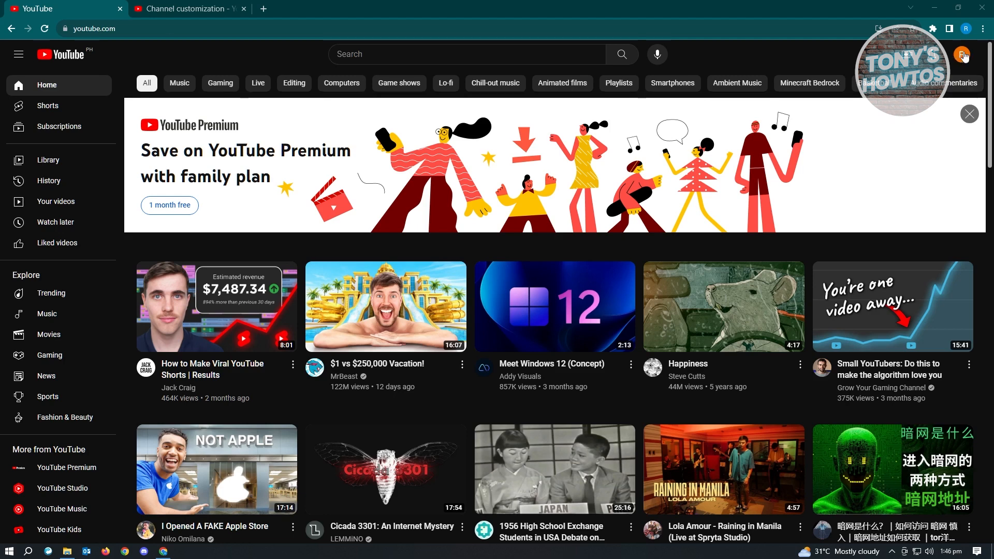
Step: Discard the unsaved layout edits and return to the channel homepage showing two Shorts
left_click(962, 54)
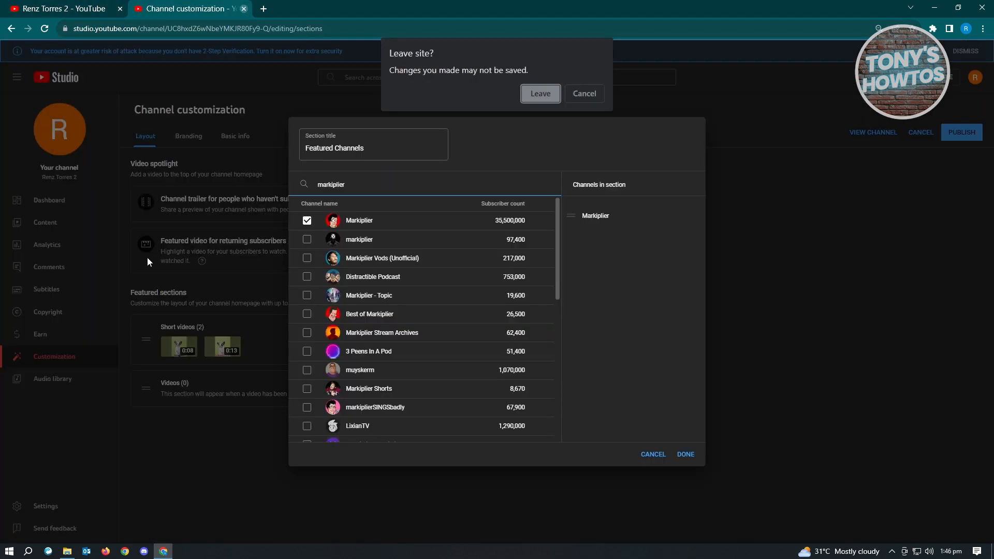
left_click(539, 93)
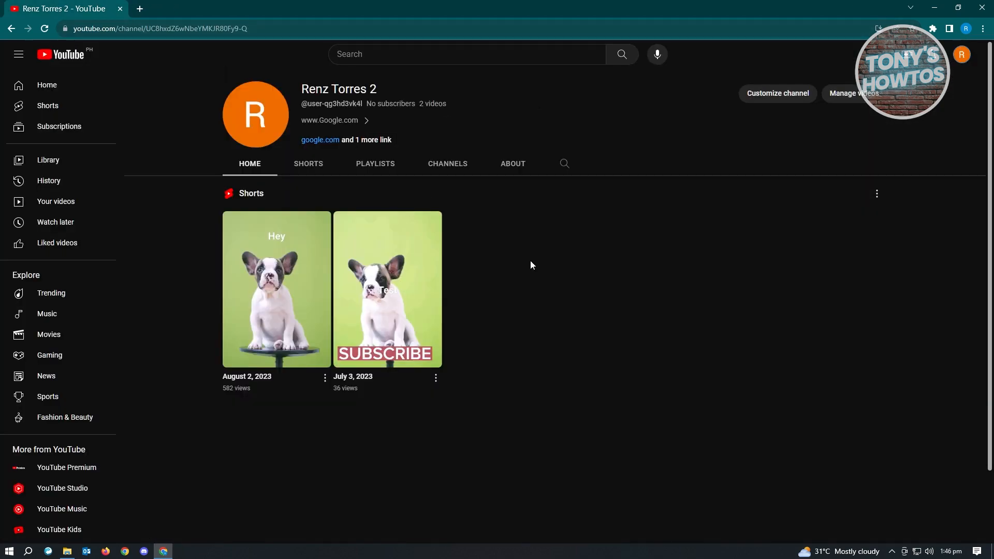
mouse_move(746, 188)
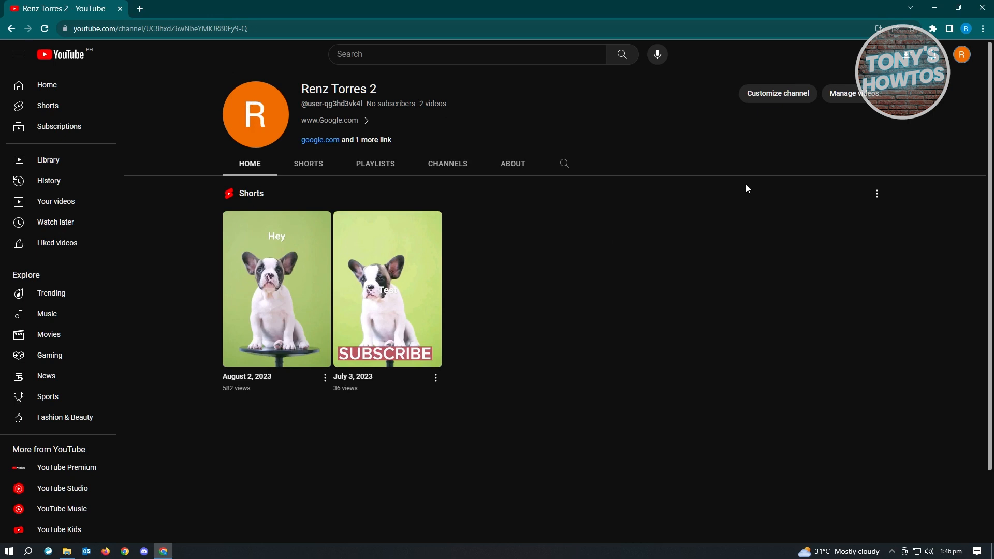
mouse_move(731, 219)
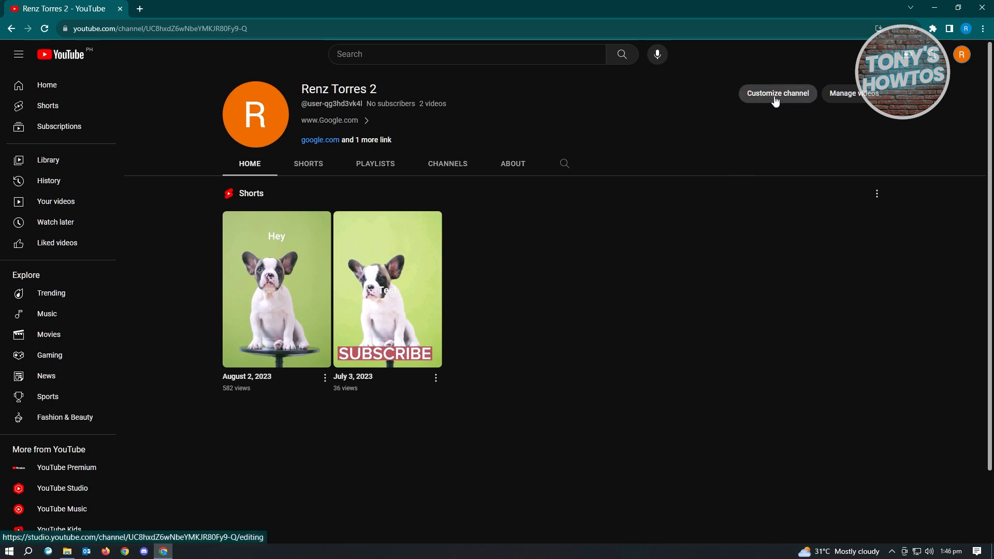
left_click(778, 93)
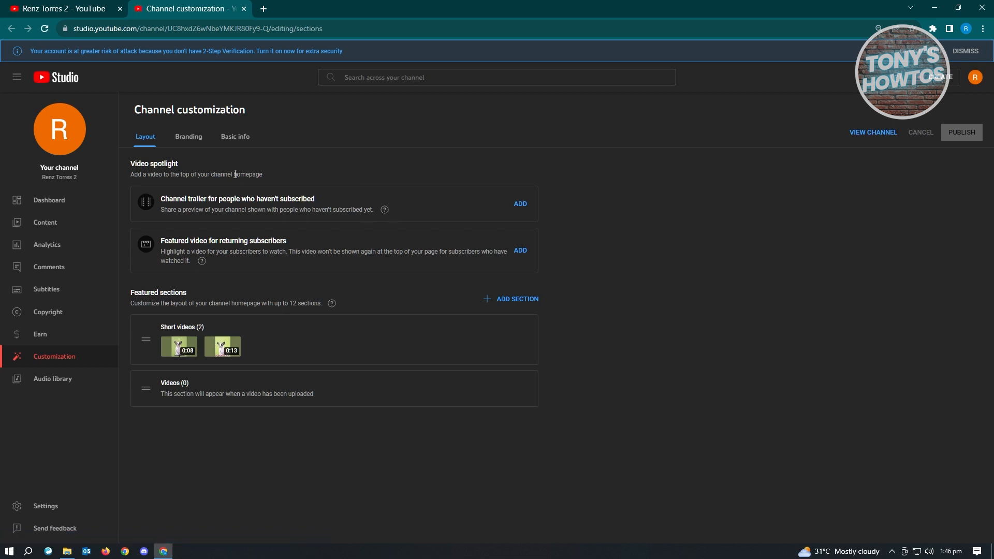
mouse_move(319, 195)
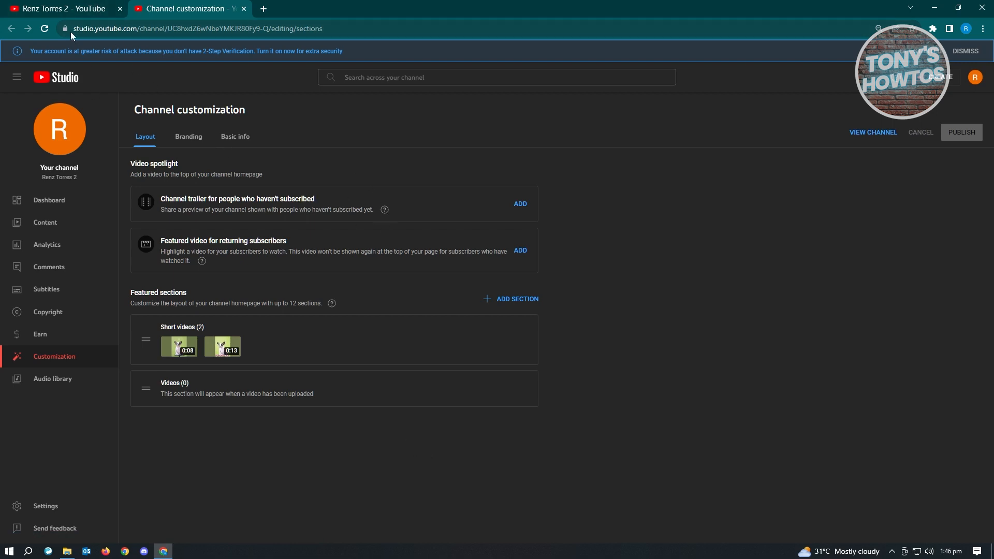
left_click(61, 8)
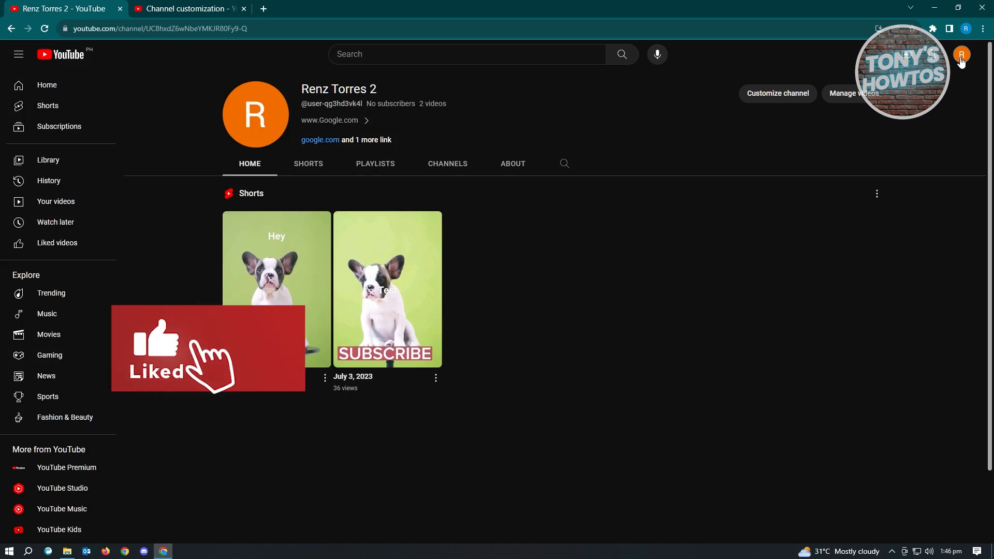
left_click(961, 54)
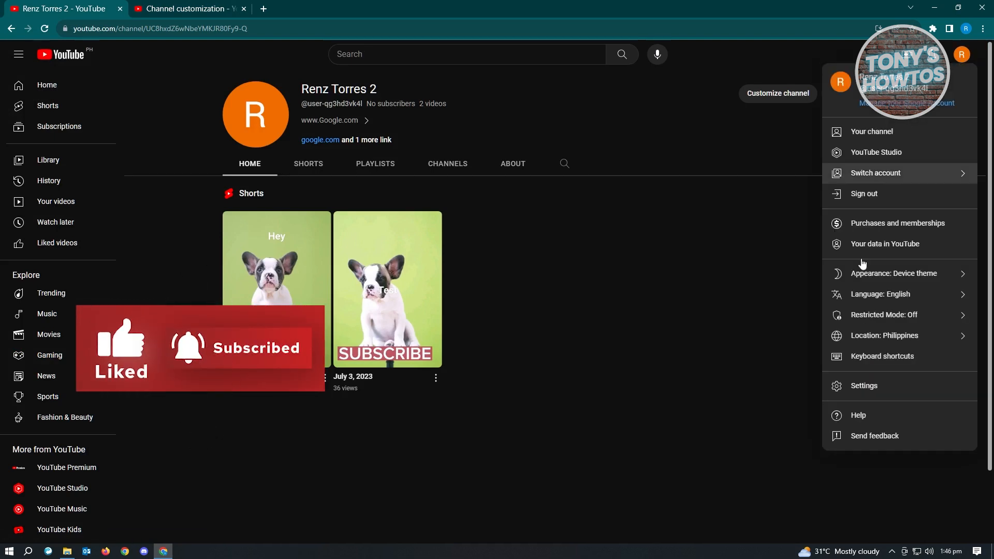
left_click(877, 153)
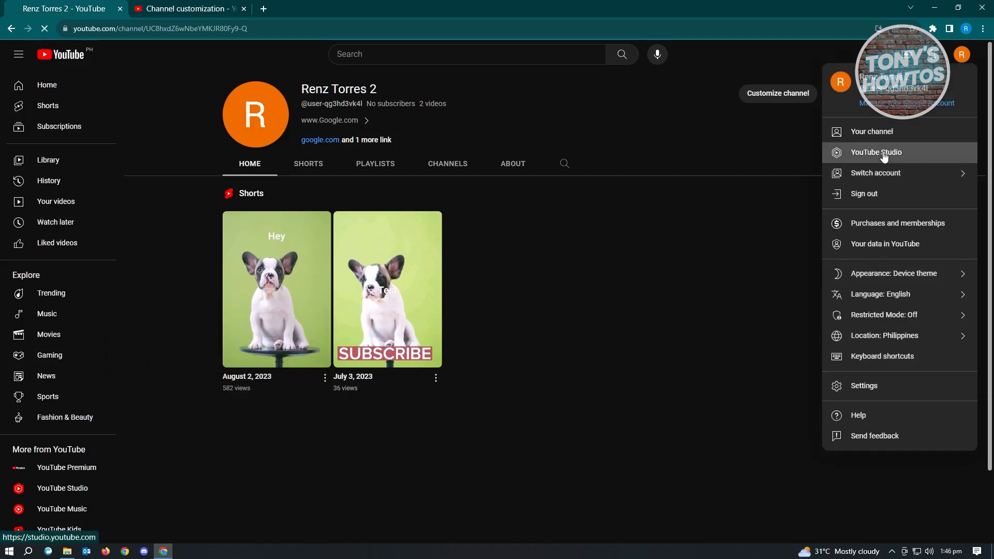
left_click(876, 153)
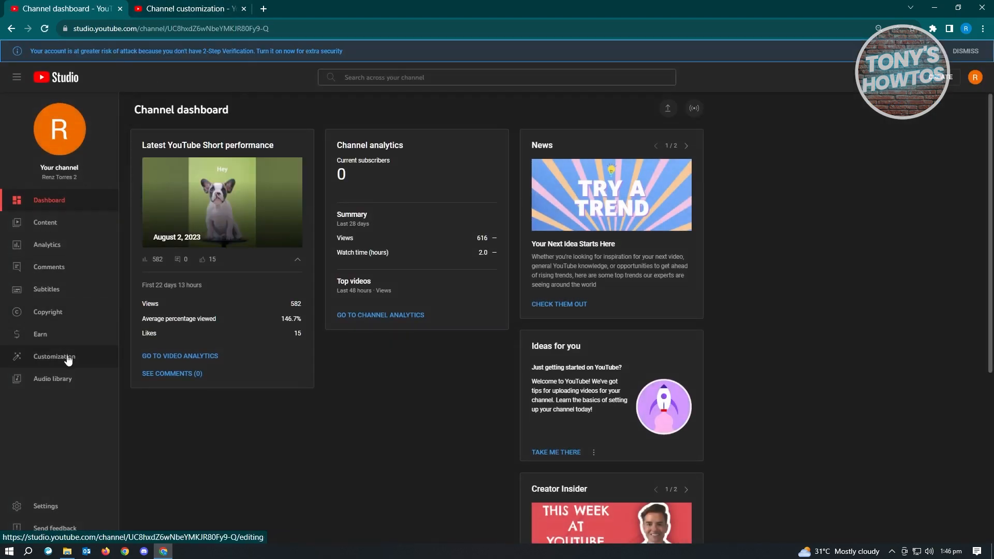
left_click(54, 356)
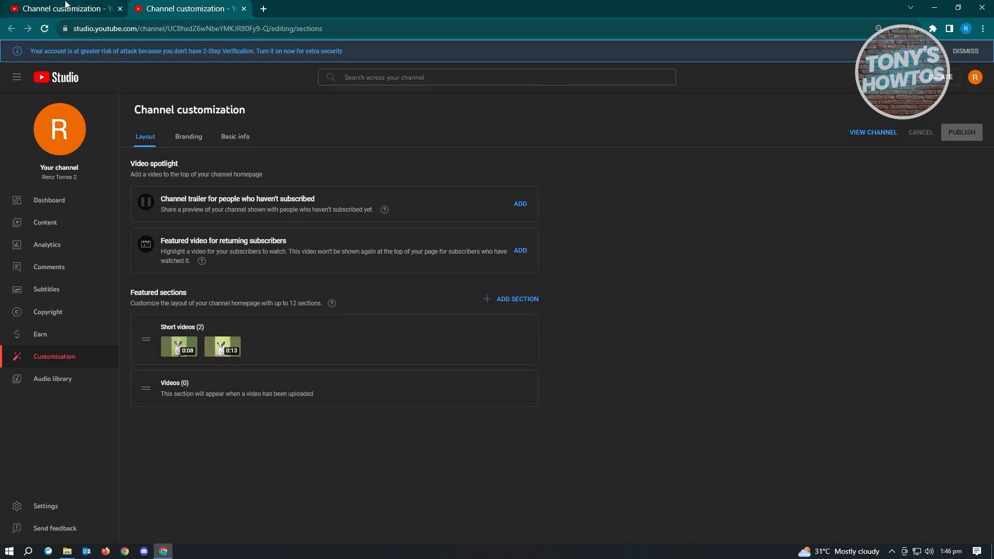
mouse_move(187, 8)
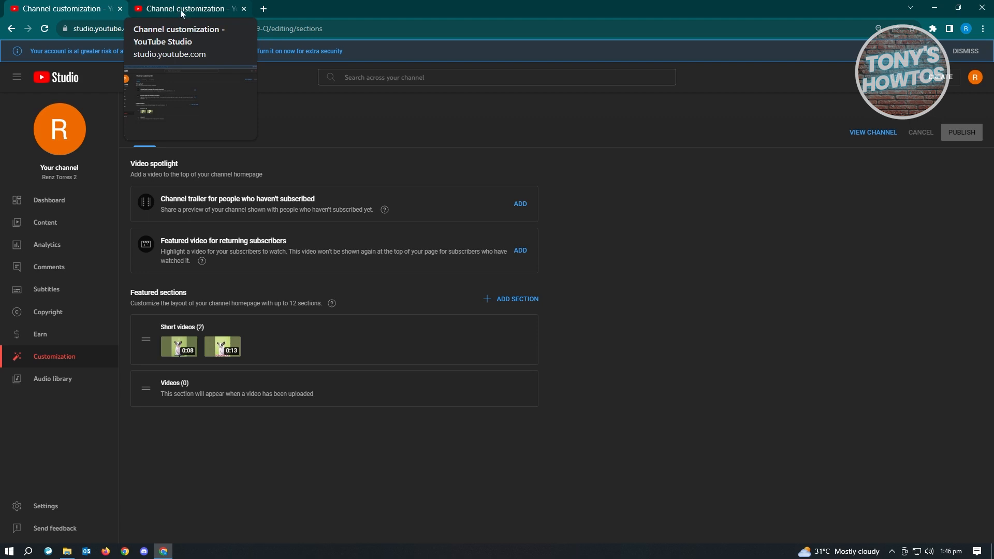
mouse_move(708, 364)
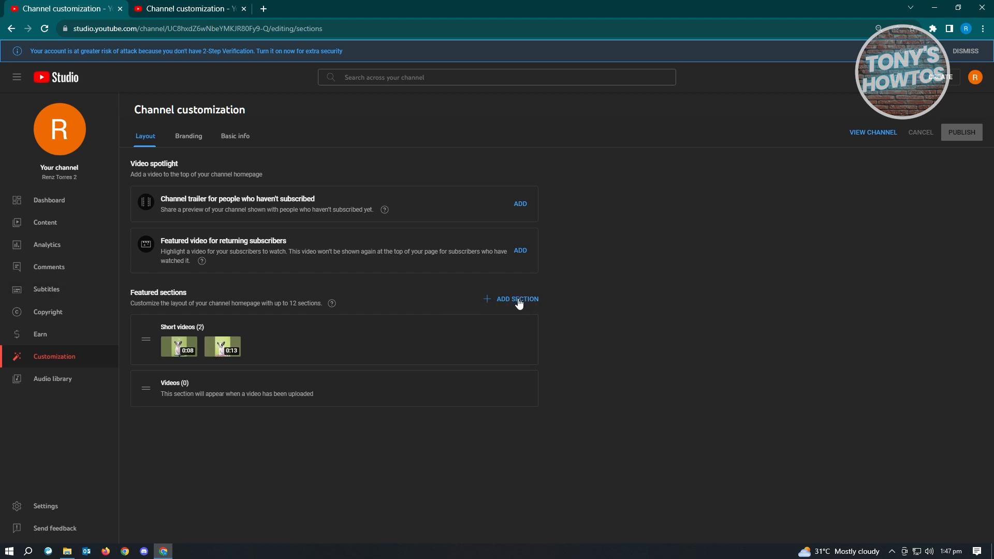
Step: Add a new Featured channels section from the Add Section dropdown
left_click(516, 299)
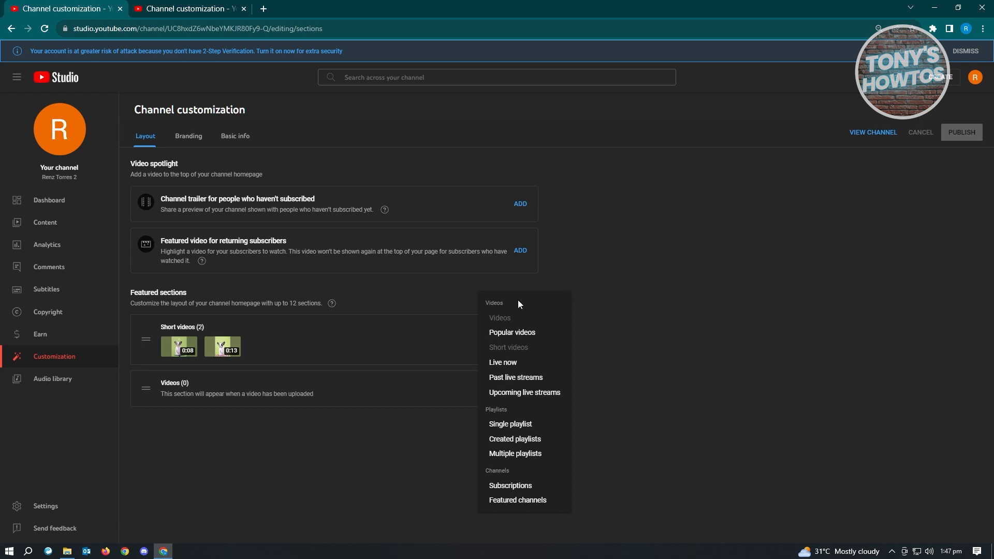
left_click(517, 500)
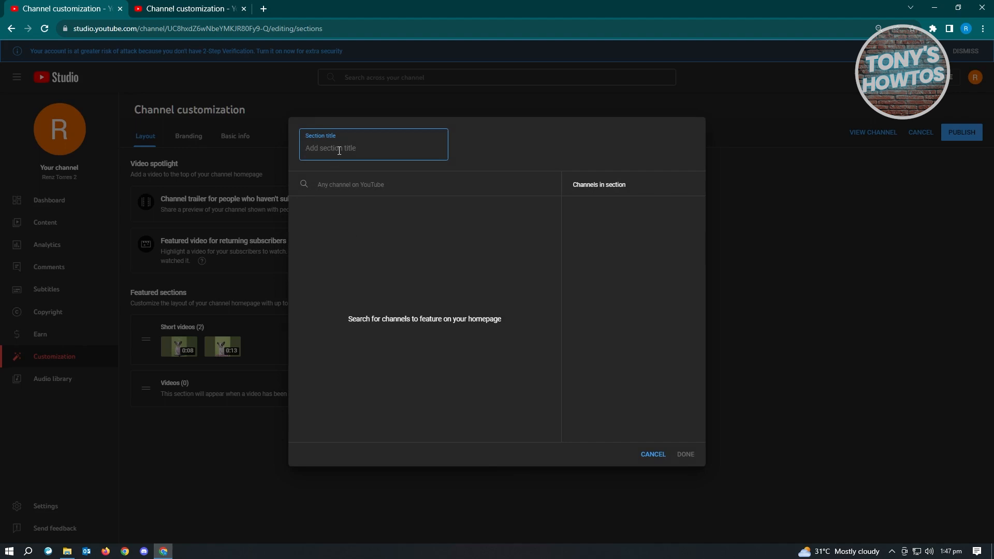
Step: Title the section 'Cool Featured Channels', search 'mar', and feature Markiplier
type("c")
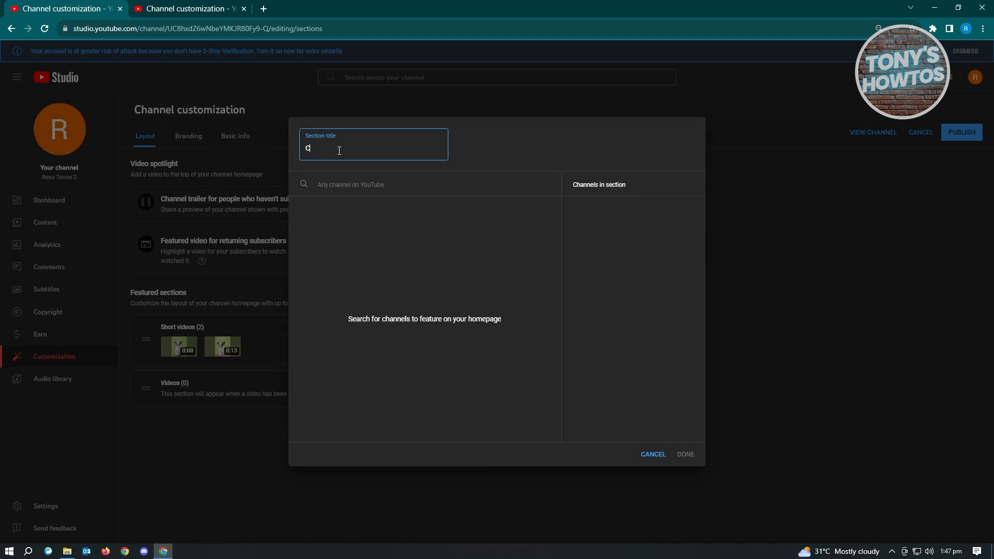
type("ool")
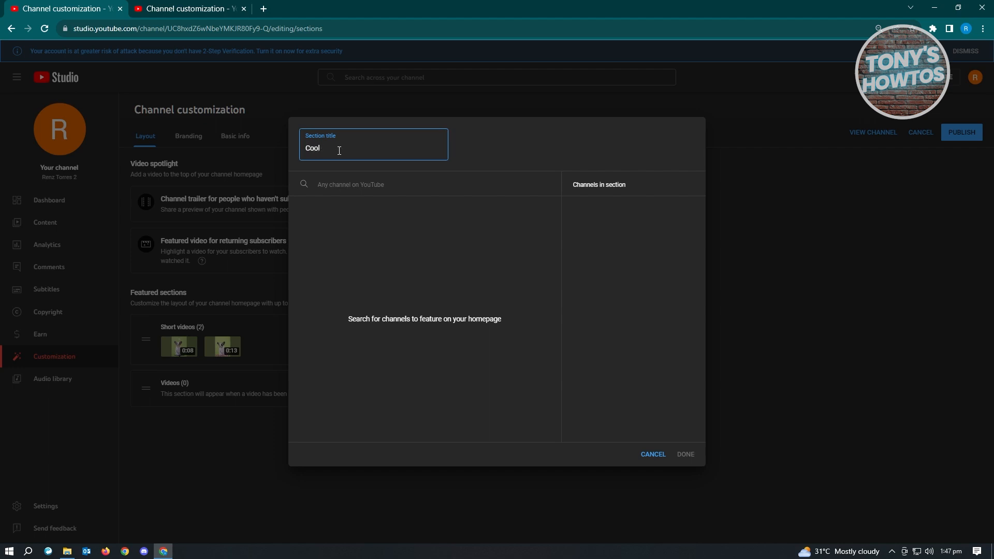
type("Featured Cha")
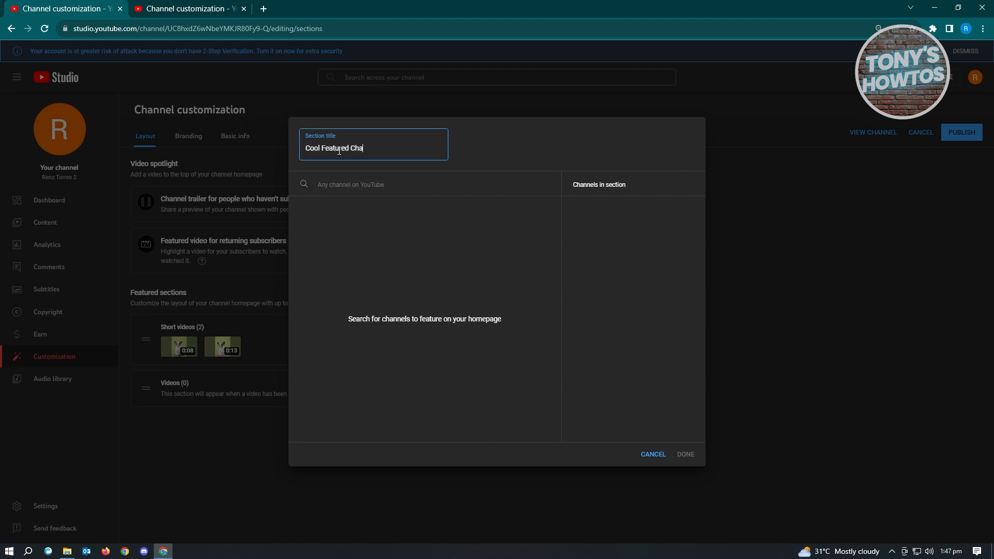
type("nnels")
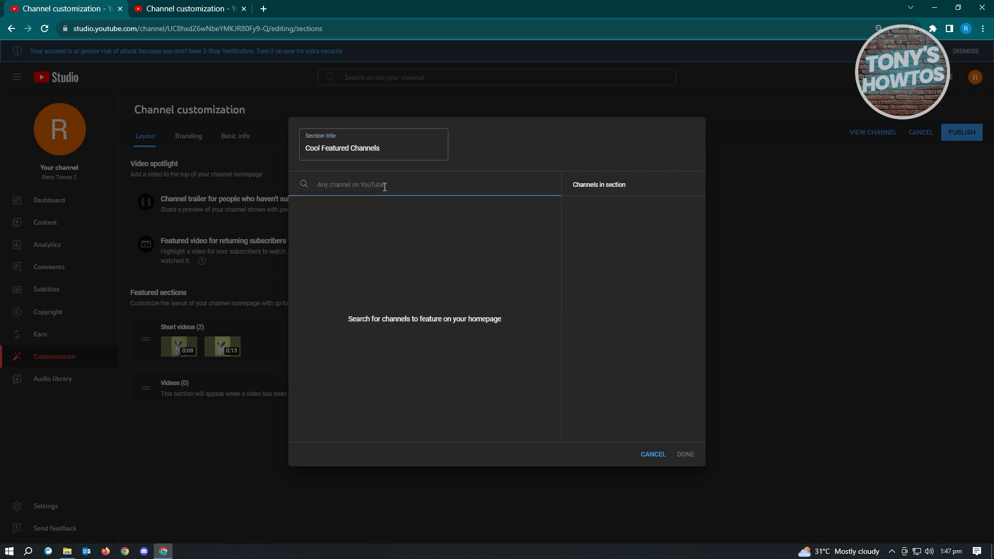
type("markipli")
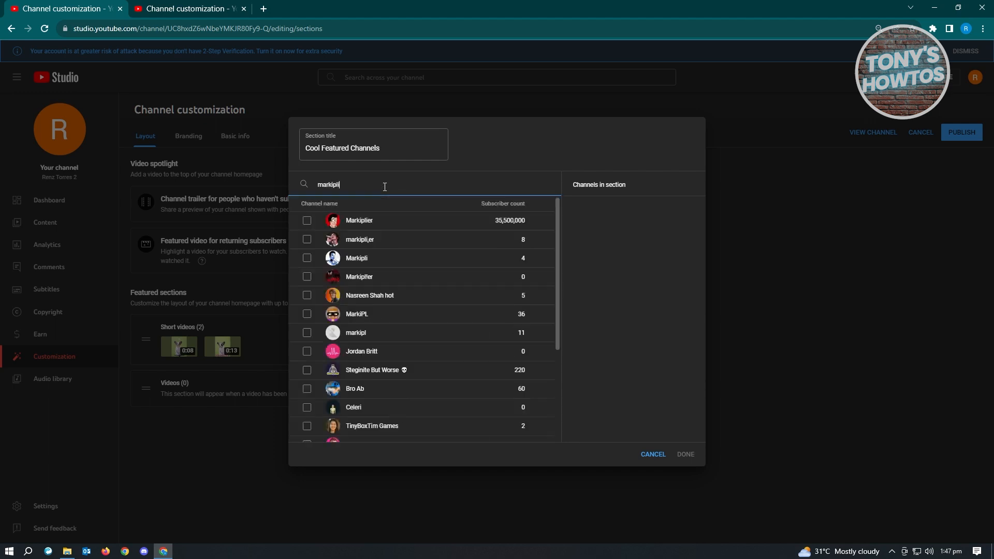
left_click(307, 220)
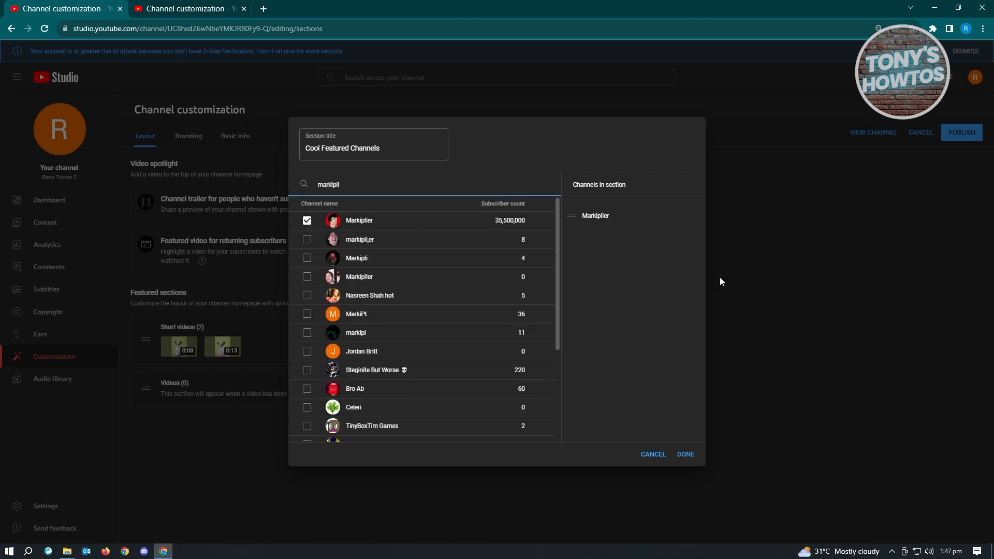
mouse_move(659, 325)
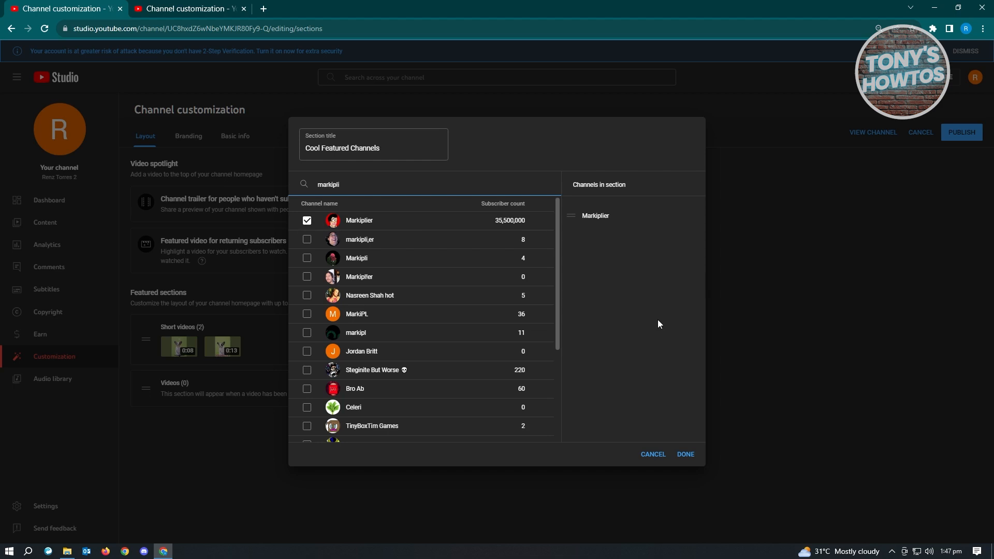
mouse_move(676, 343)
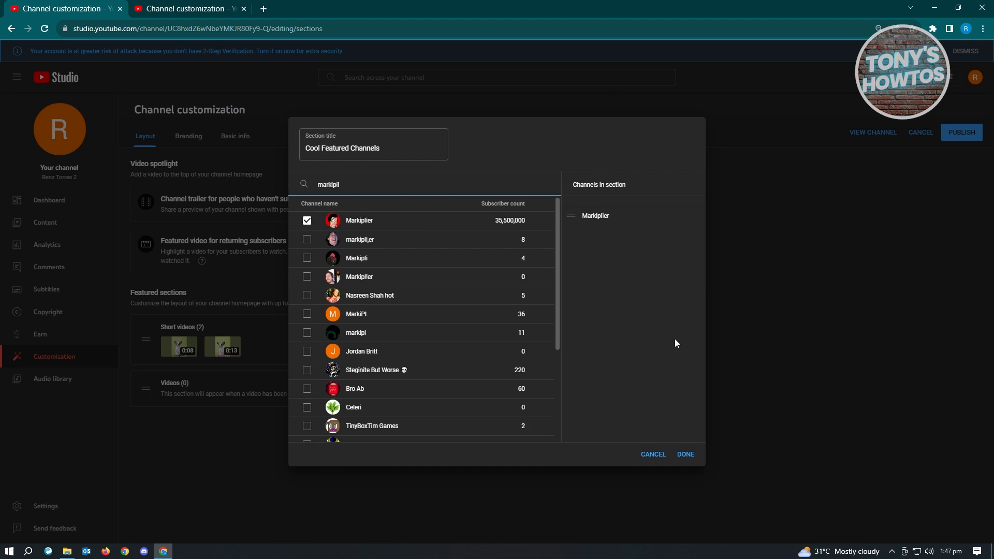
left_click(686, 454)
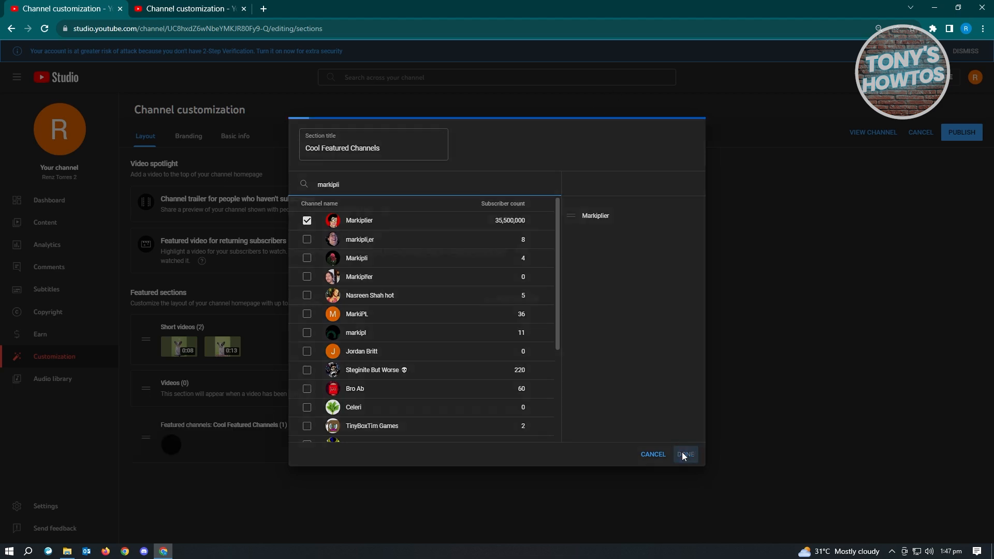
Step: Place the Cool Featured Channels section first, above Short videos, and publish
left_click(684, 455)
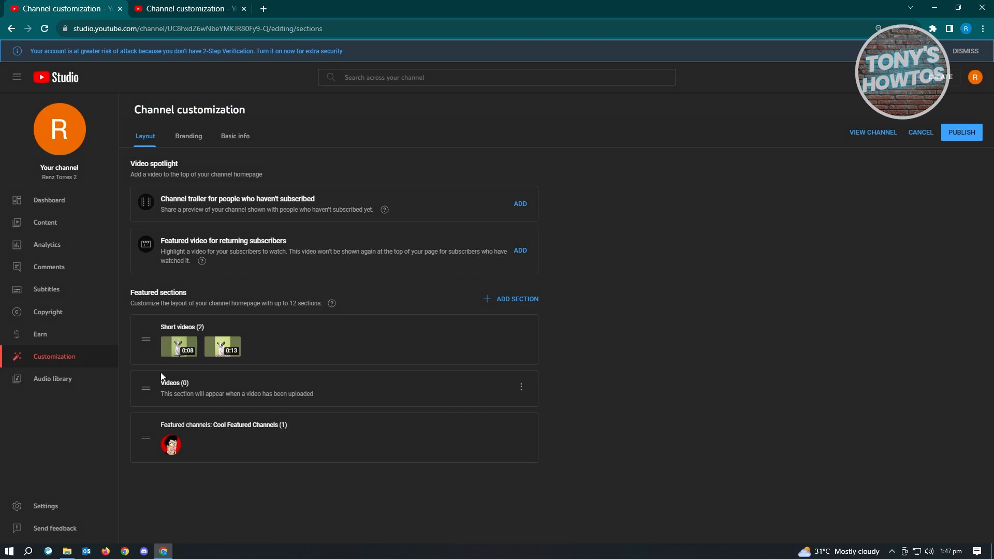
mouse_move(251, 301)
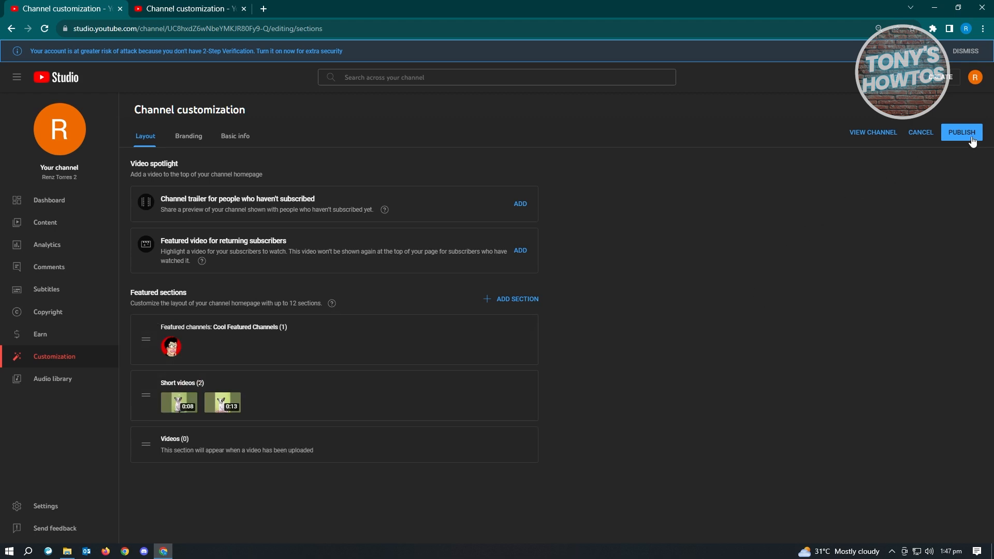
left_click(961, 132)
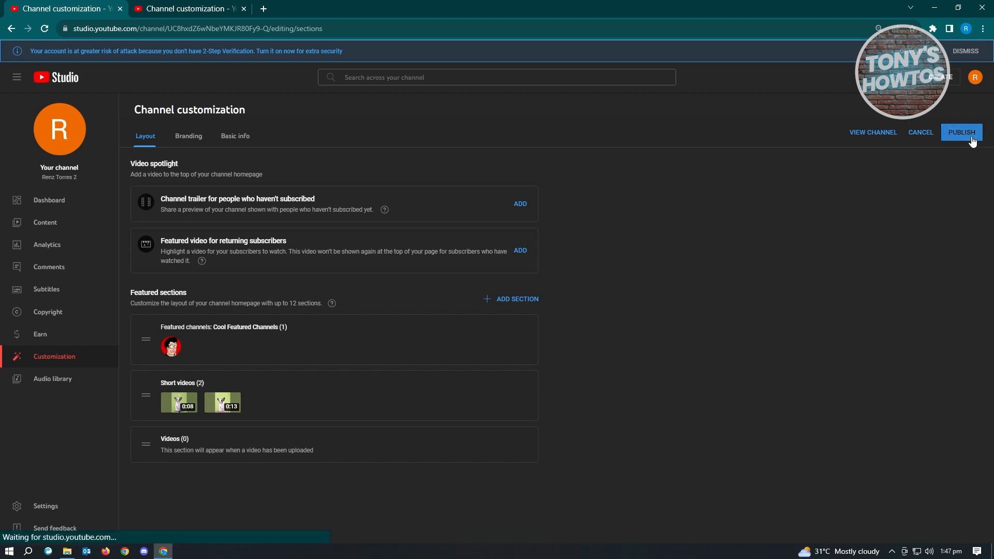
left_click(961, 132)
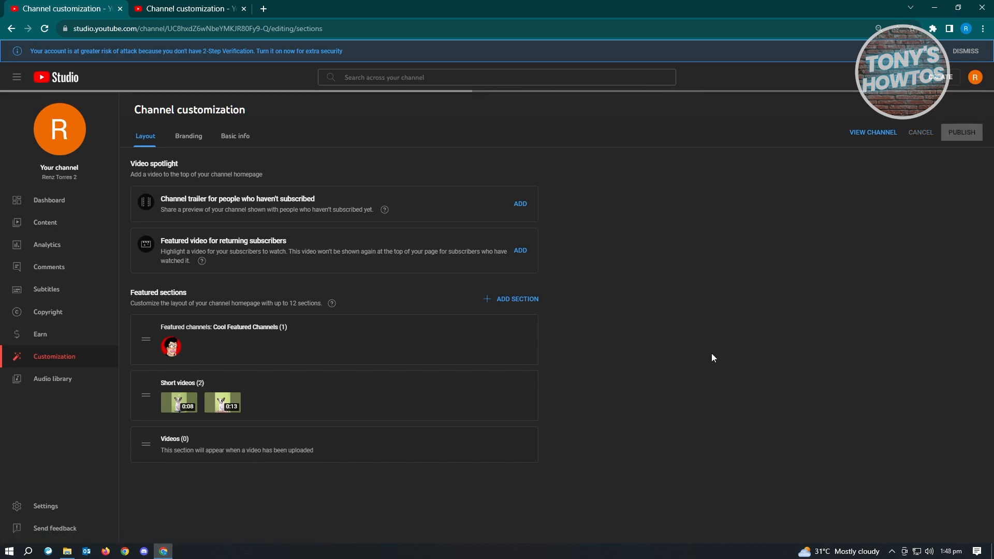
left_click(962, 132)
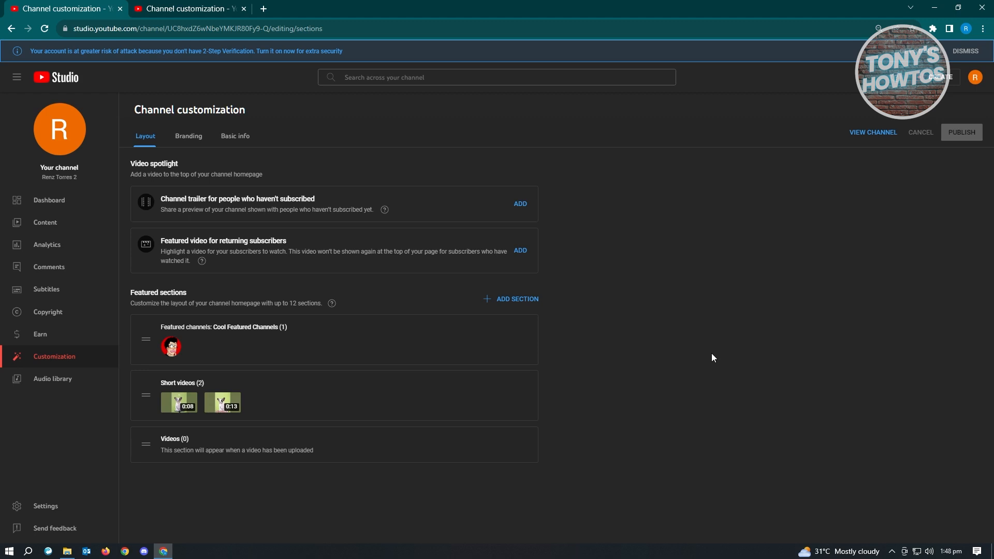
mouse_move(577, 341)
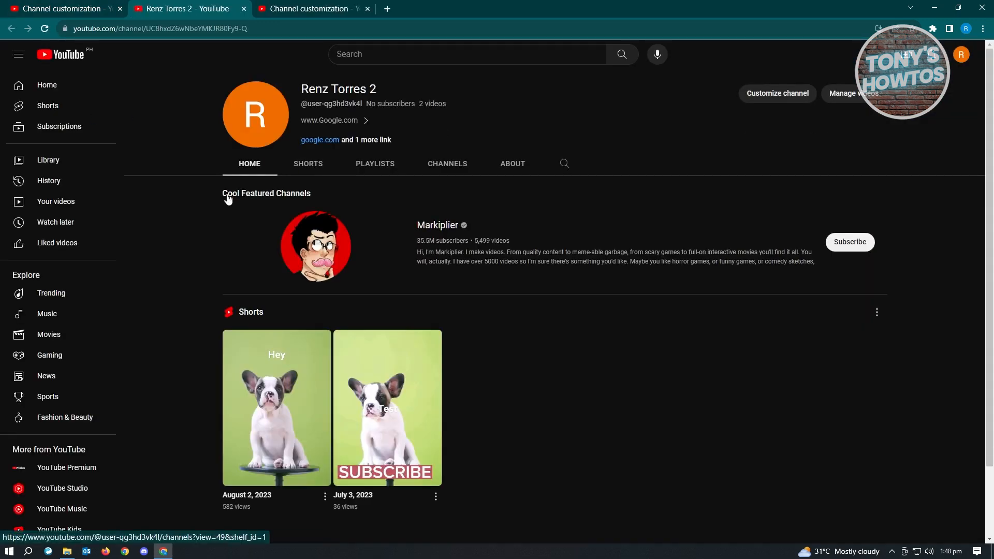
mouse_move(193, 243)
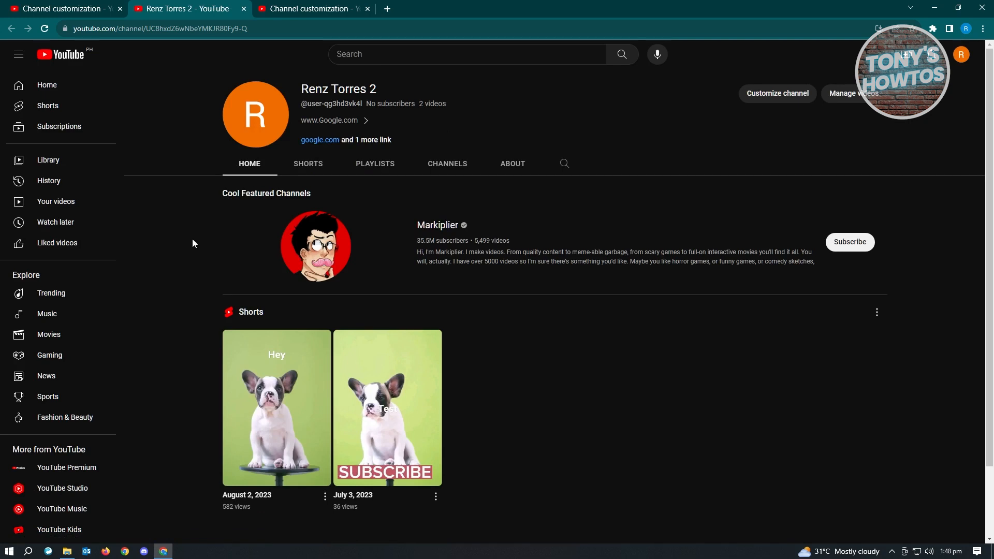
mouse_move(199, 215)
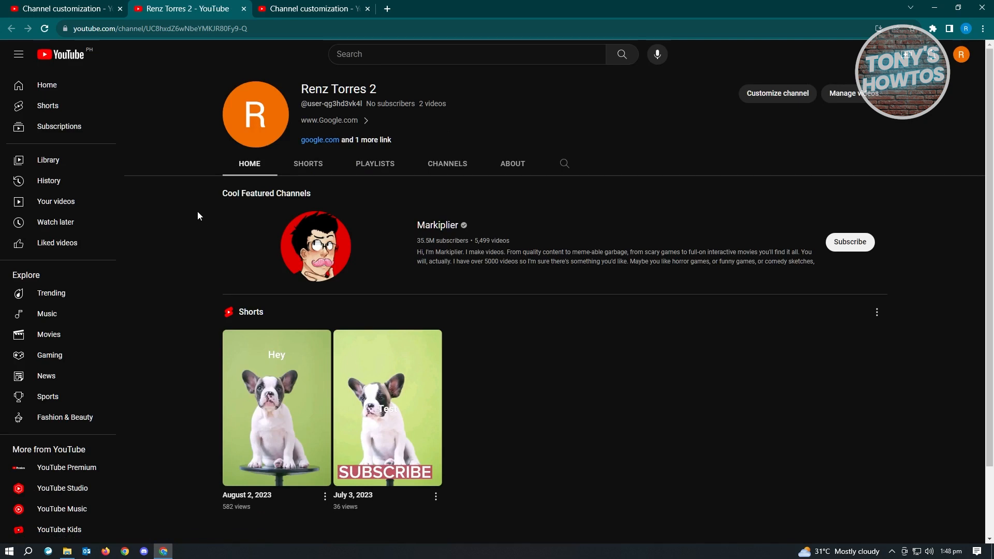
mouse_move(633, 300)
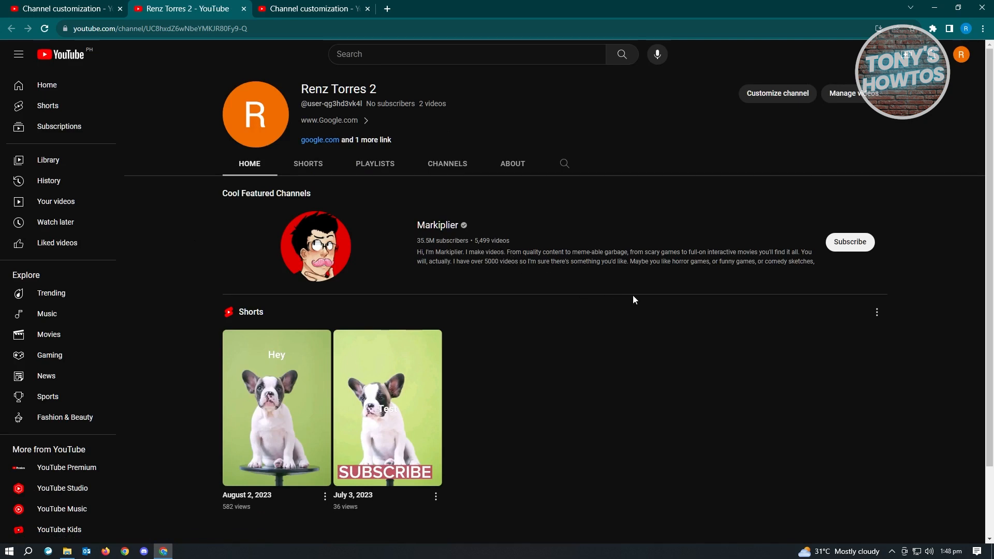
mouse_move(661, 304)
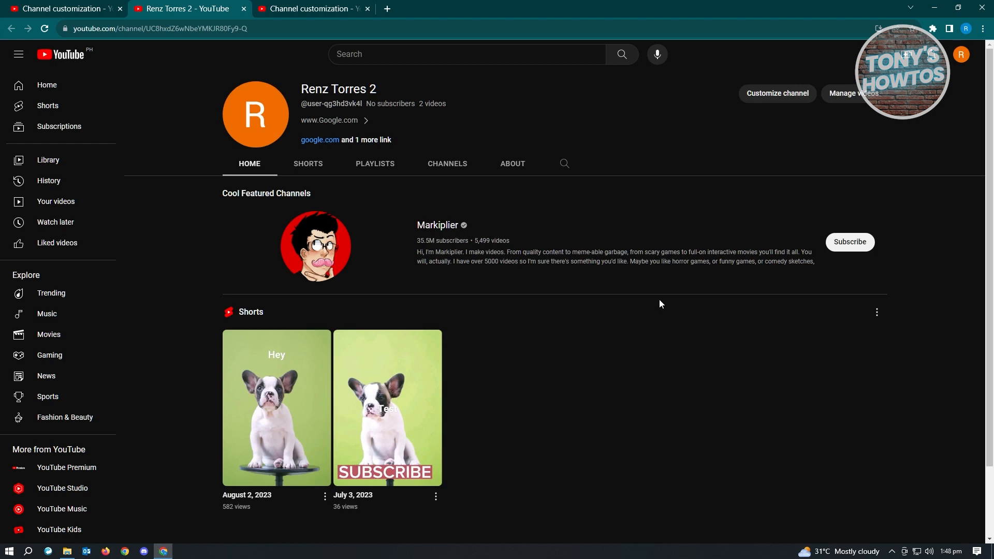